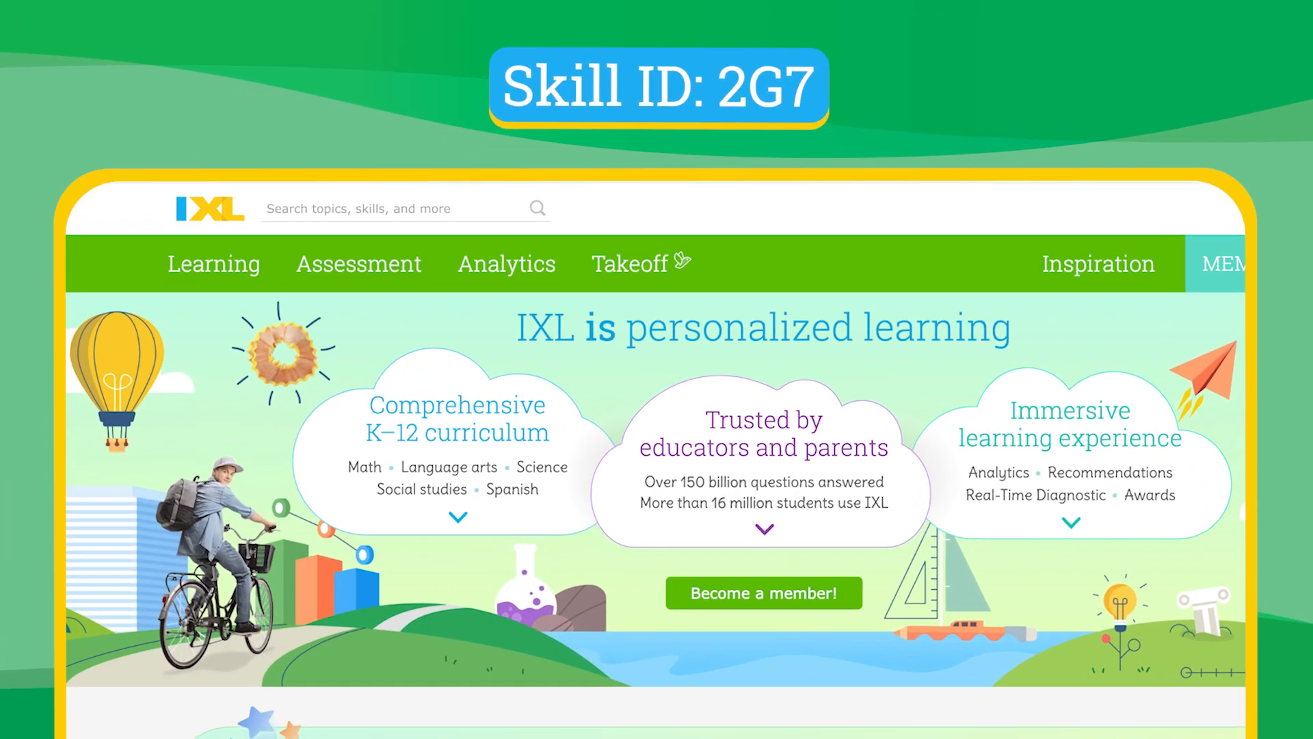
text(2G7)
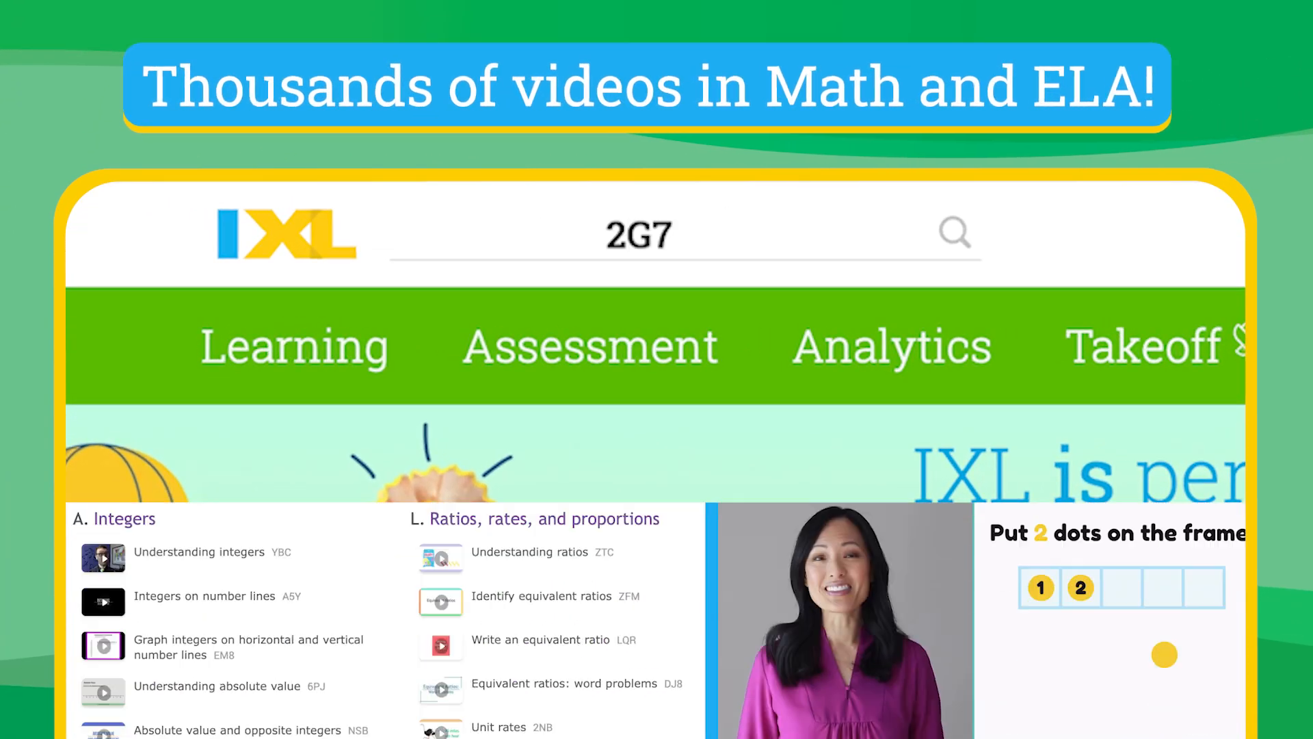
scroll(down, 3)
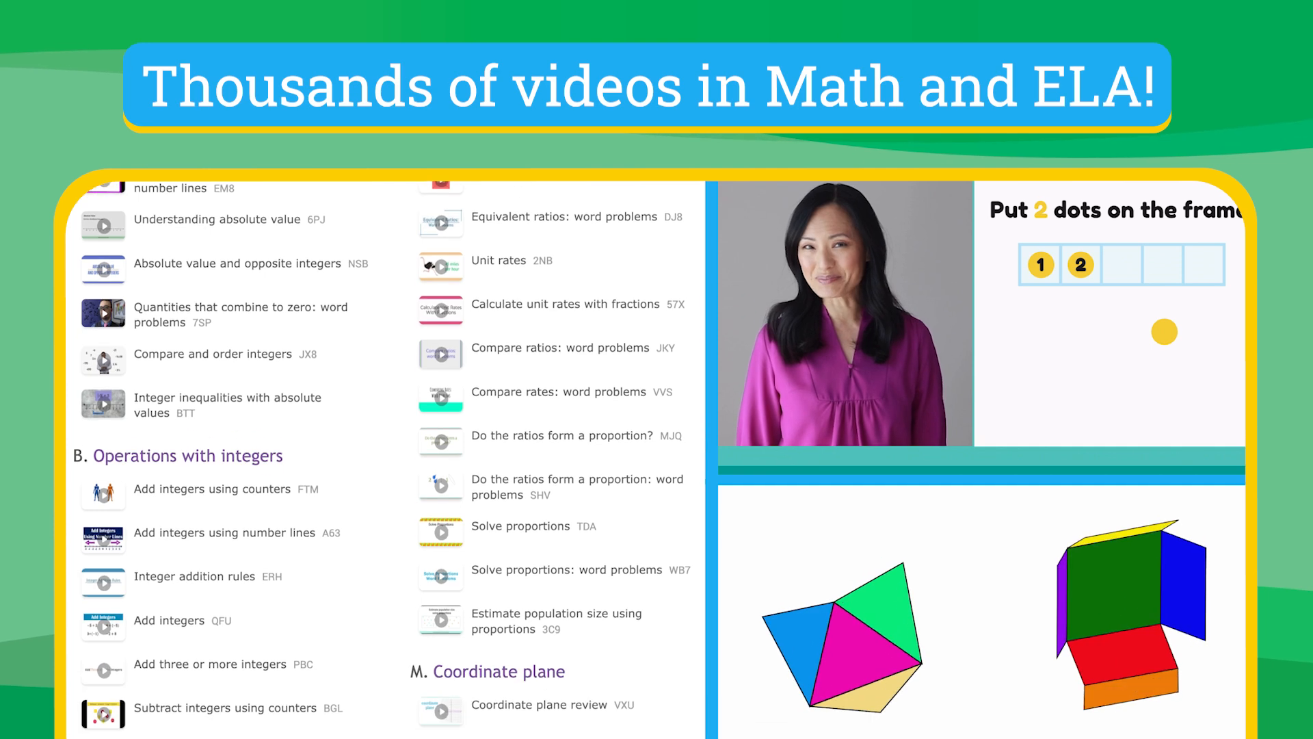